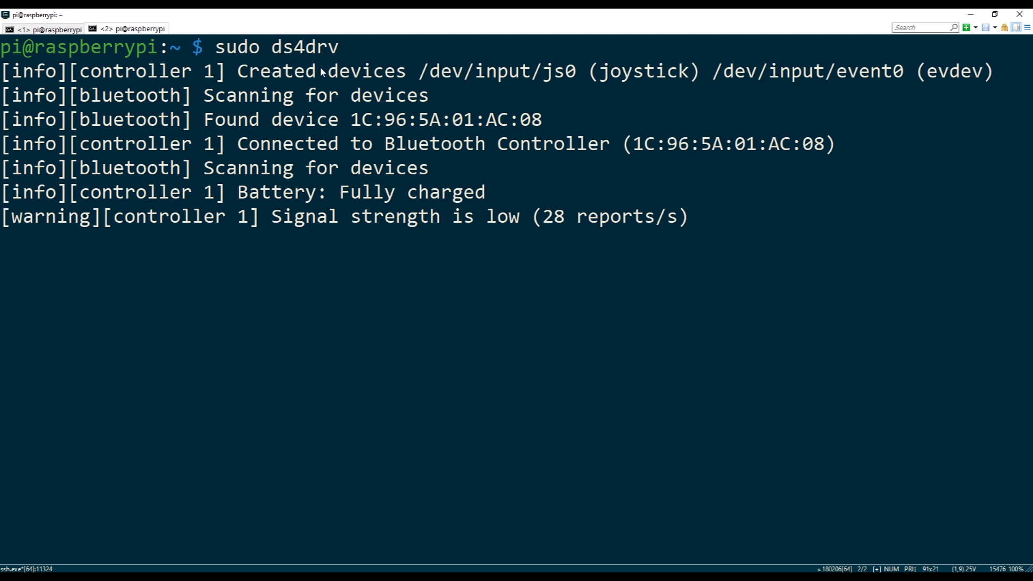
pyautogui.moveTo(321, 104)
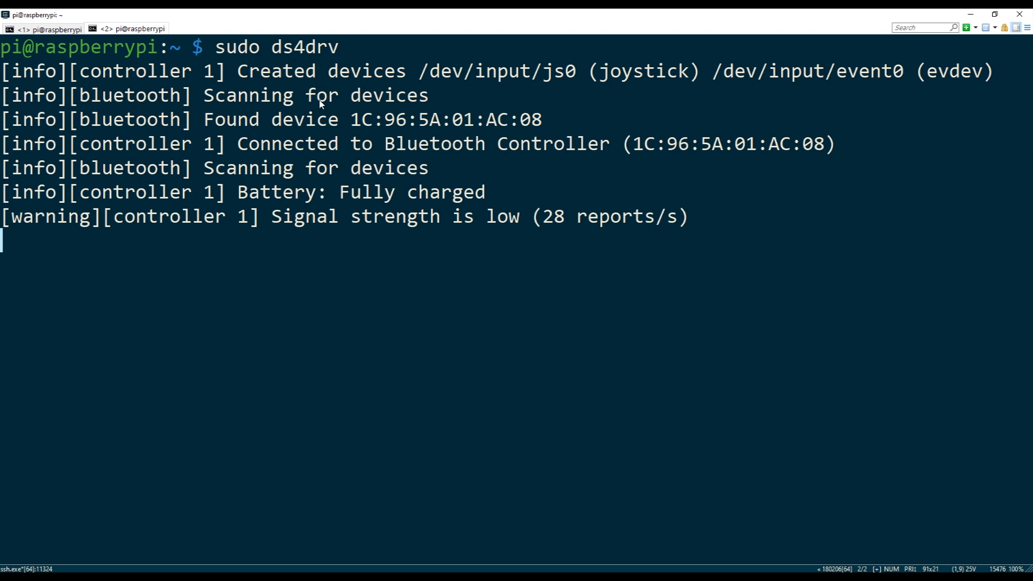
pyautogui.moveTo(327, 200)
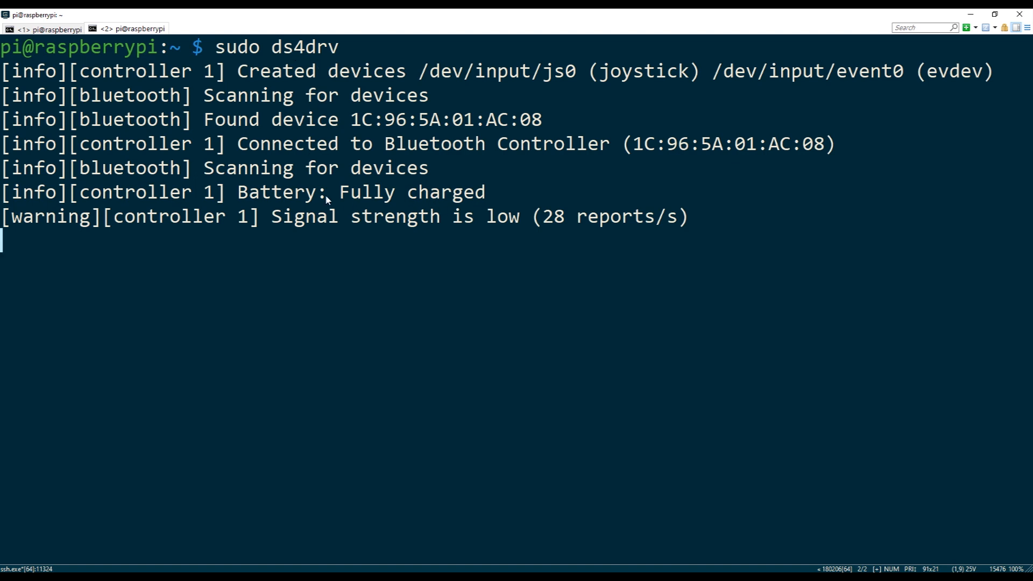
pyautogui.moveTo(350, 134)
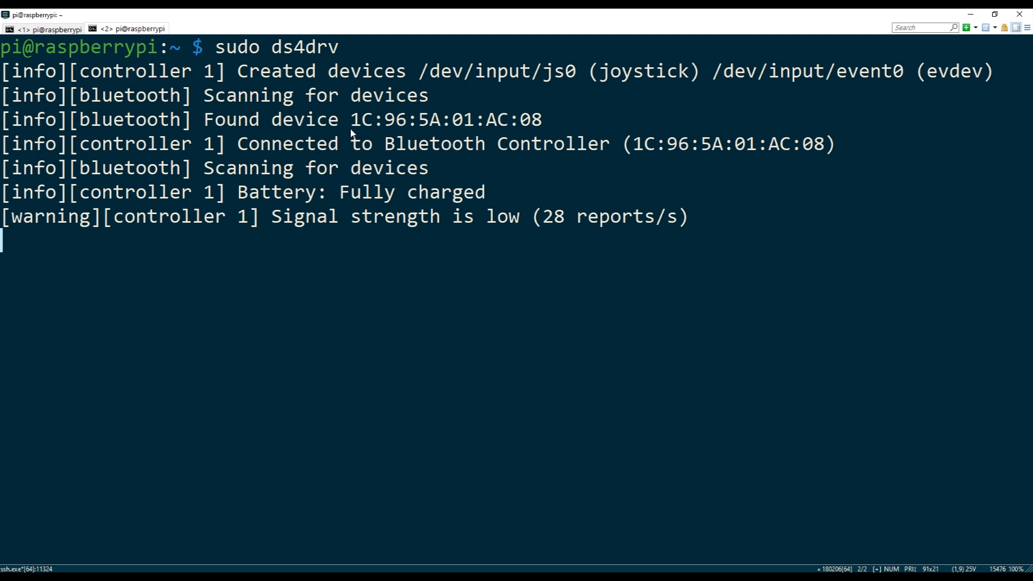
pyautogui.moveTo(337, 130)
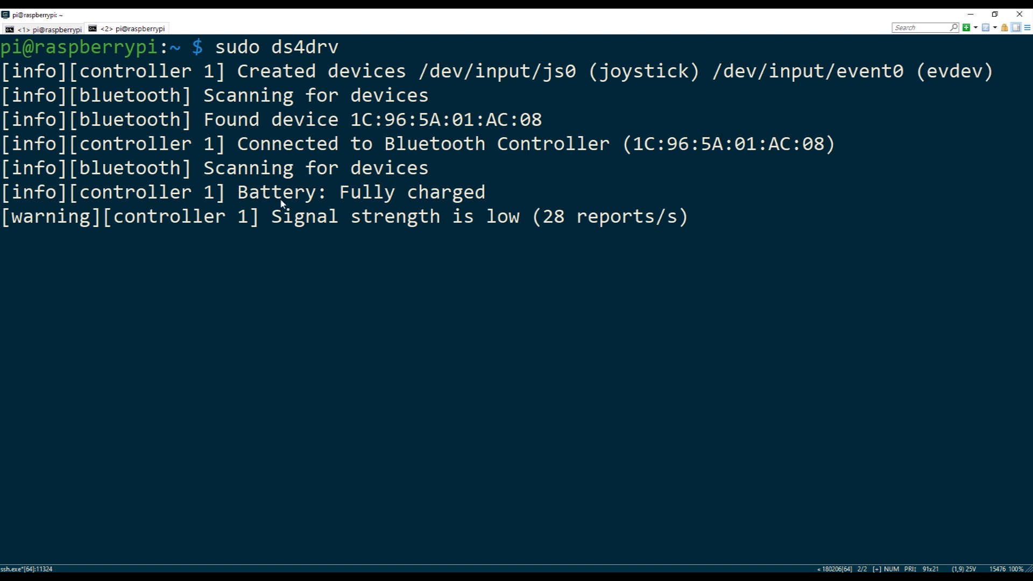
pyautogui.moveTo(387, 161)
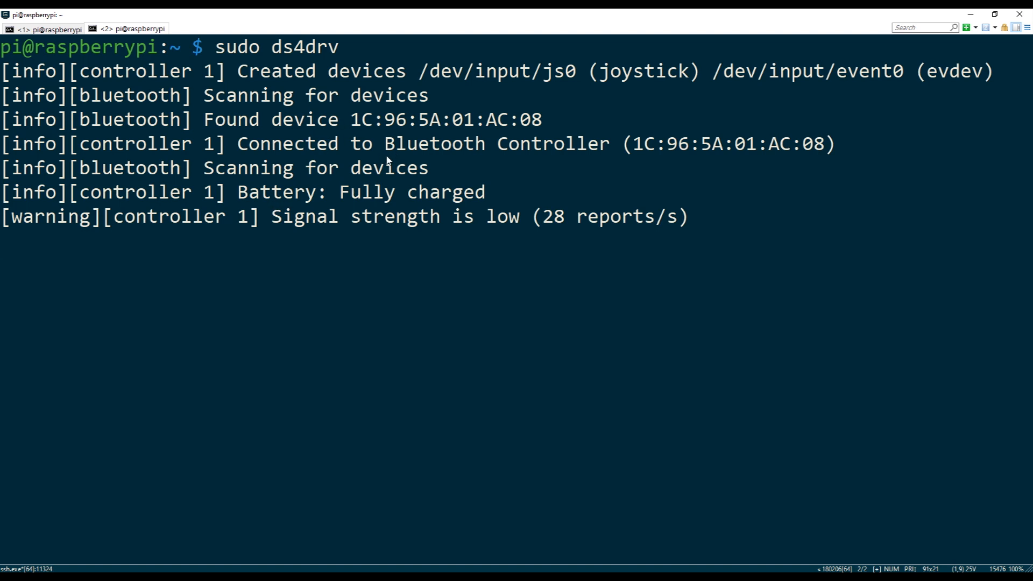
pyautogui.moveTo(326, 222)
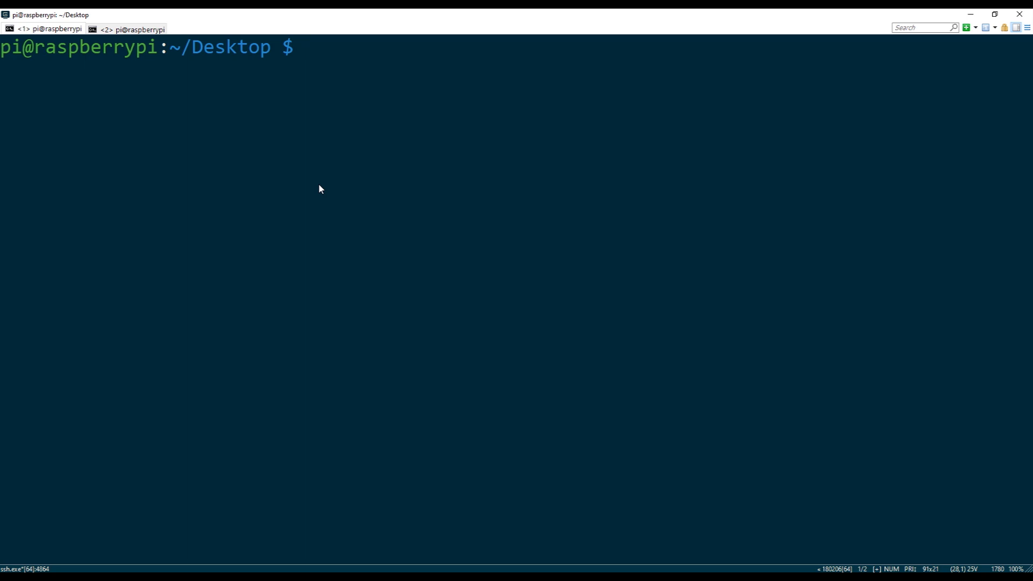
pyautogui.write('pyth')
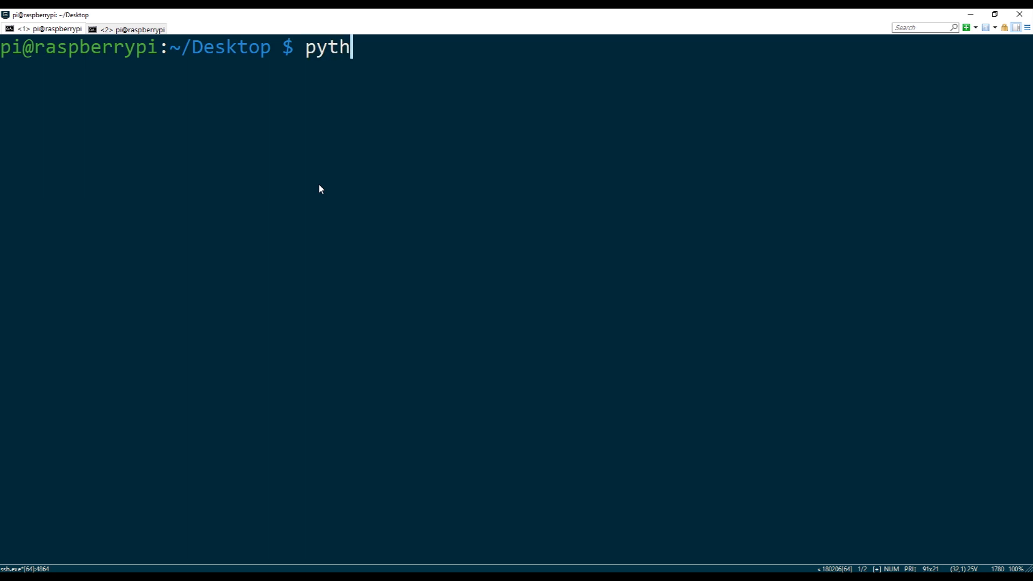
pyautogui.write('on test.p')
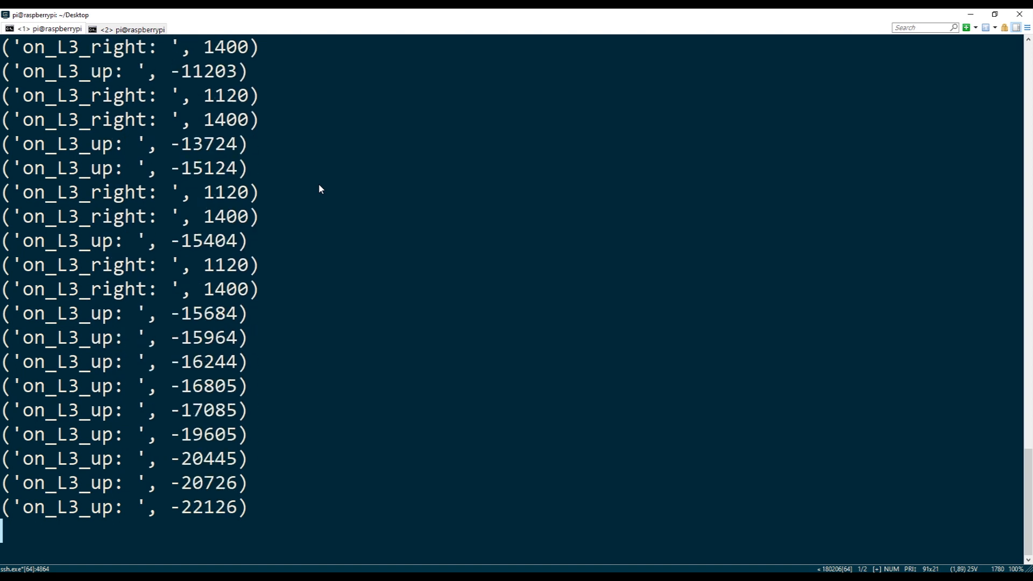
pyautogui.scroll(-3)
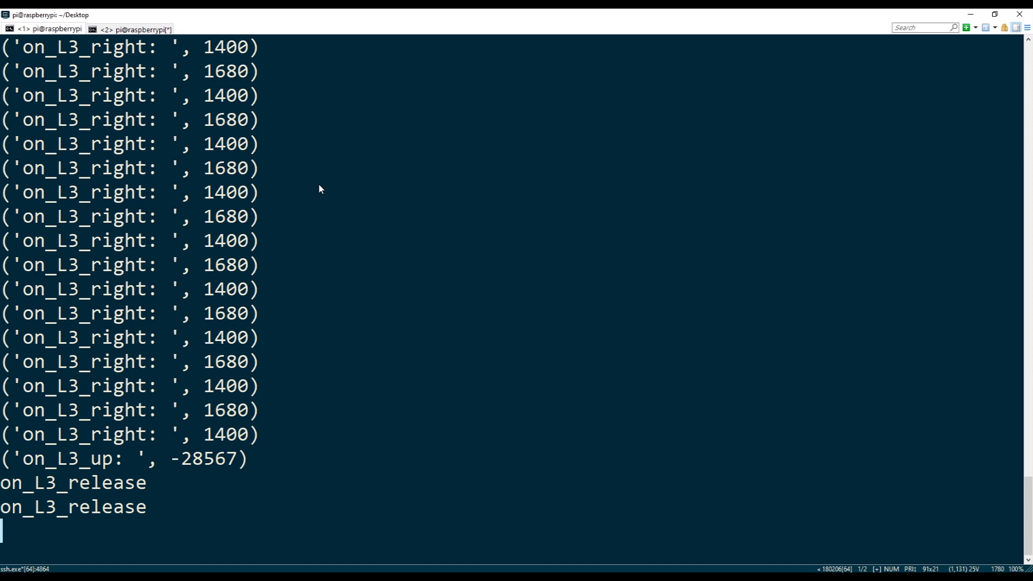
pyautogui.moveTo(248, 299)
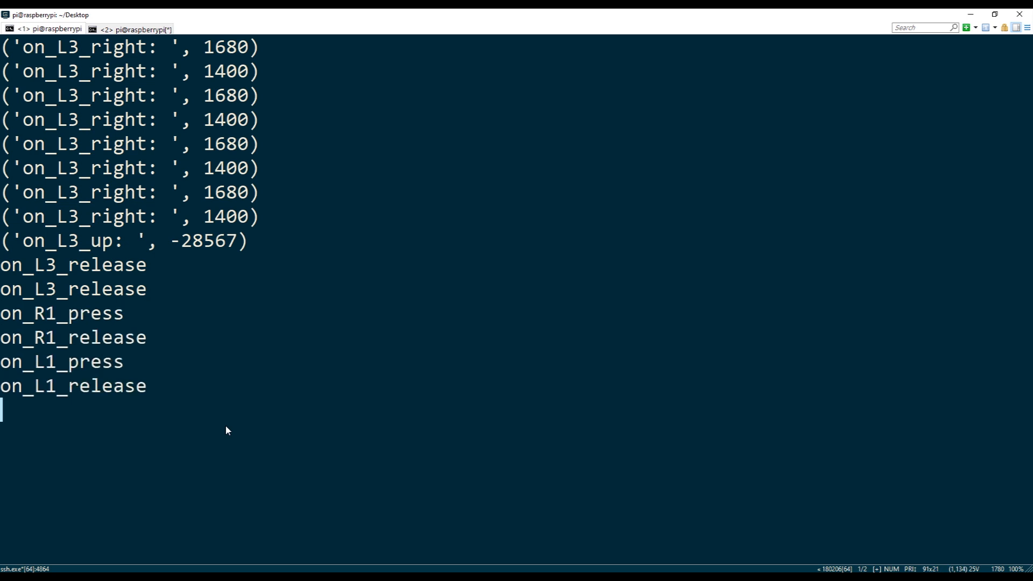
pyautogui.scroll(-3)
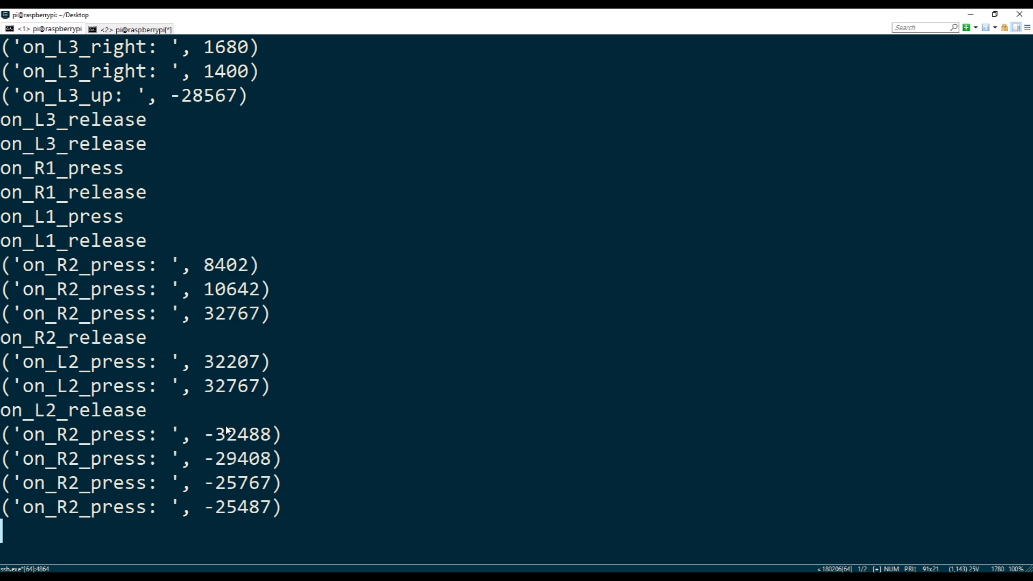
pyautogui.scroll(-3)
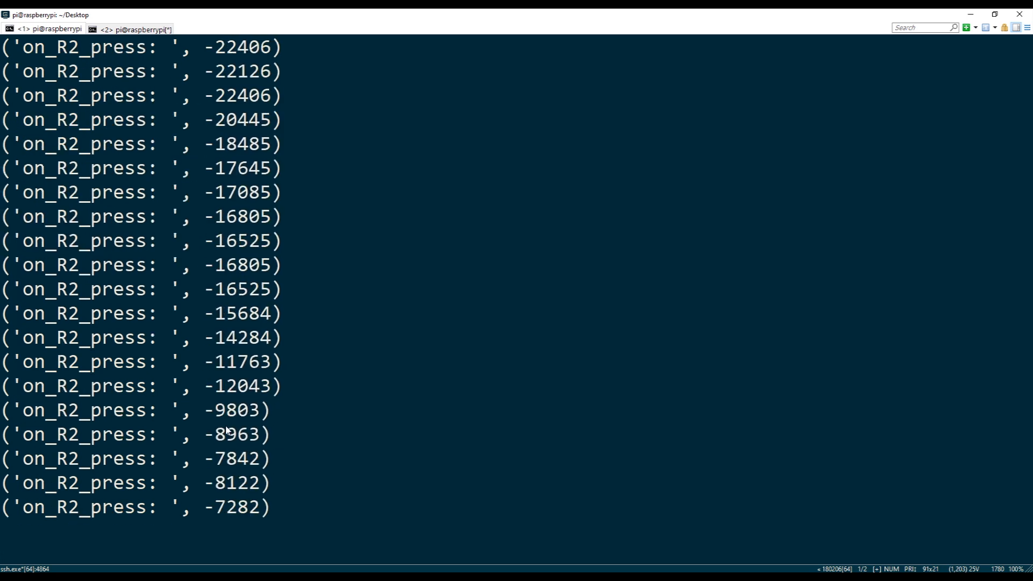